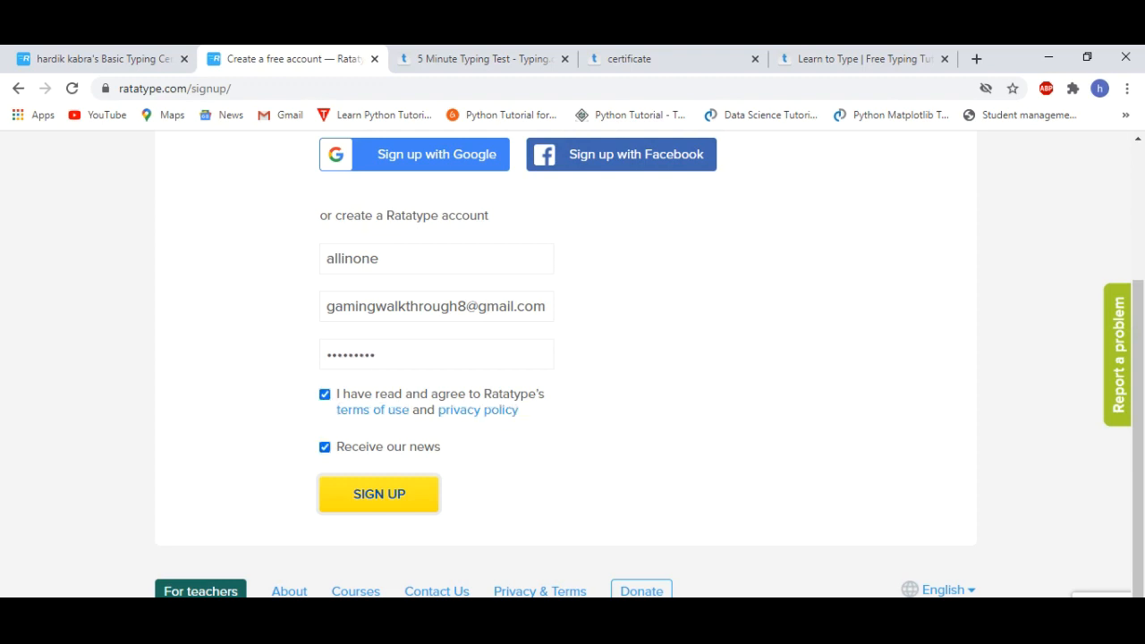
Submit the signup form so the reCAPTCHA crosswalk image challenge appears
left_click(379, 494)
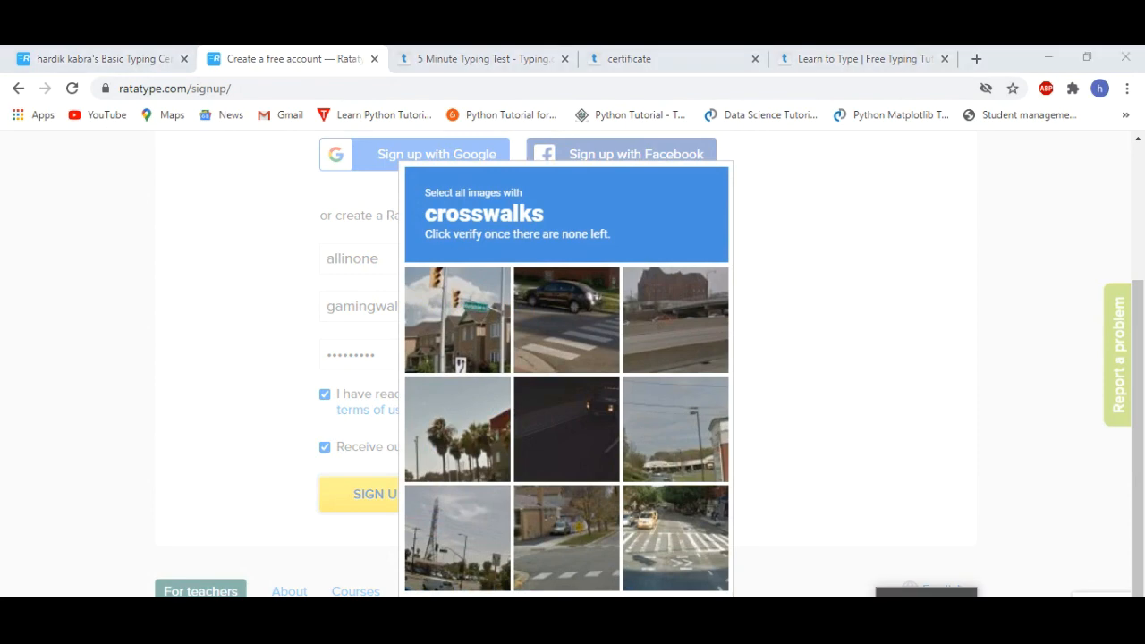